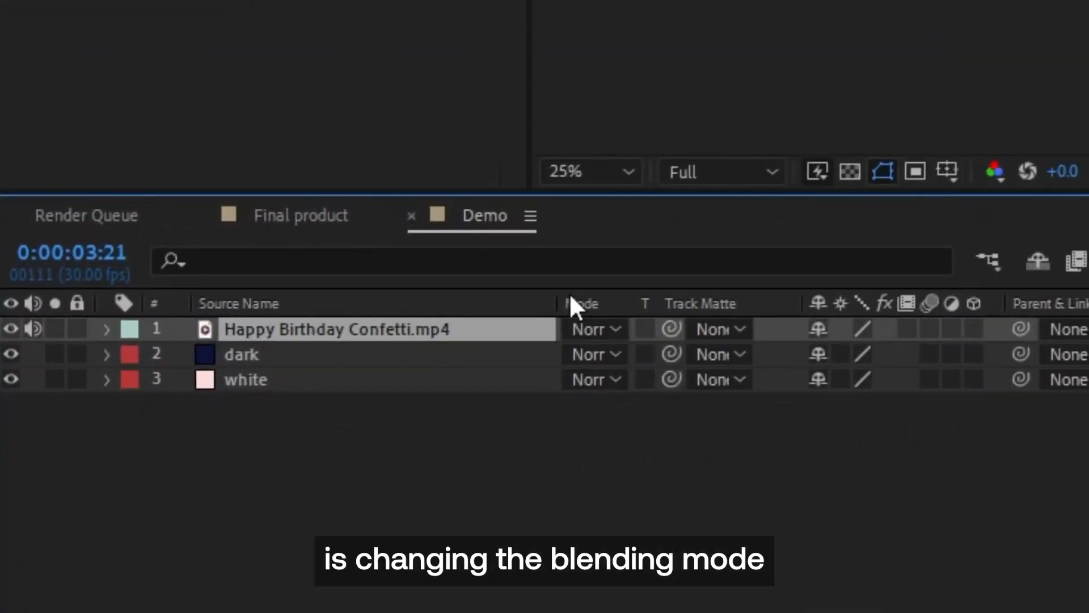
- Set the confetti layer to Screen blending and hide the dark background layer
{"action": "left_click", "coordinate": [591, 329]}
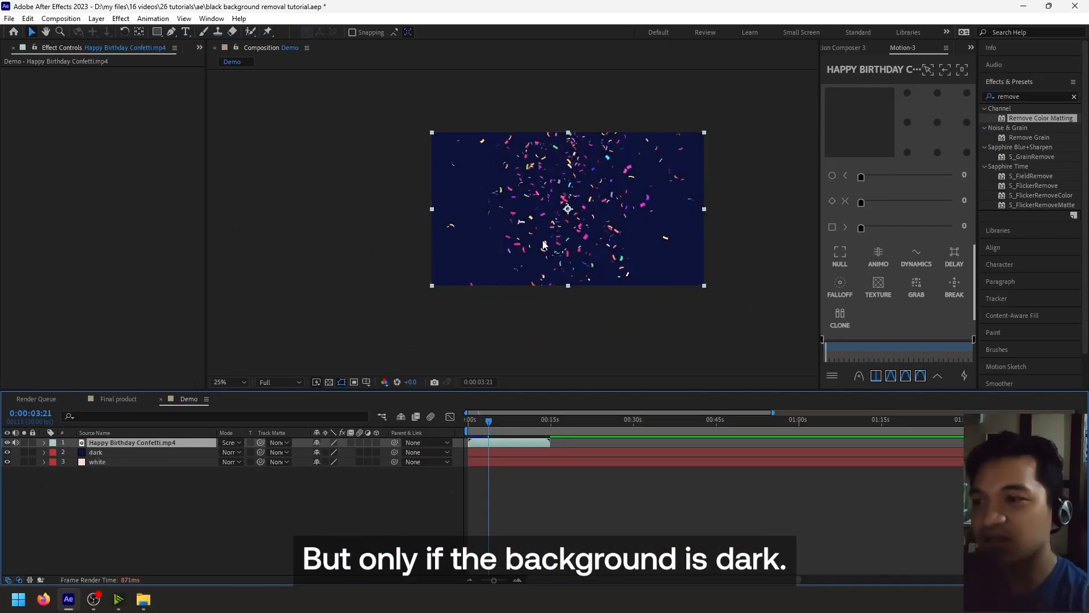
{"action": "left_click", "coordinate": [226, 382]}
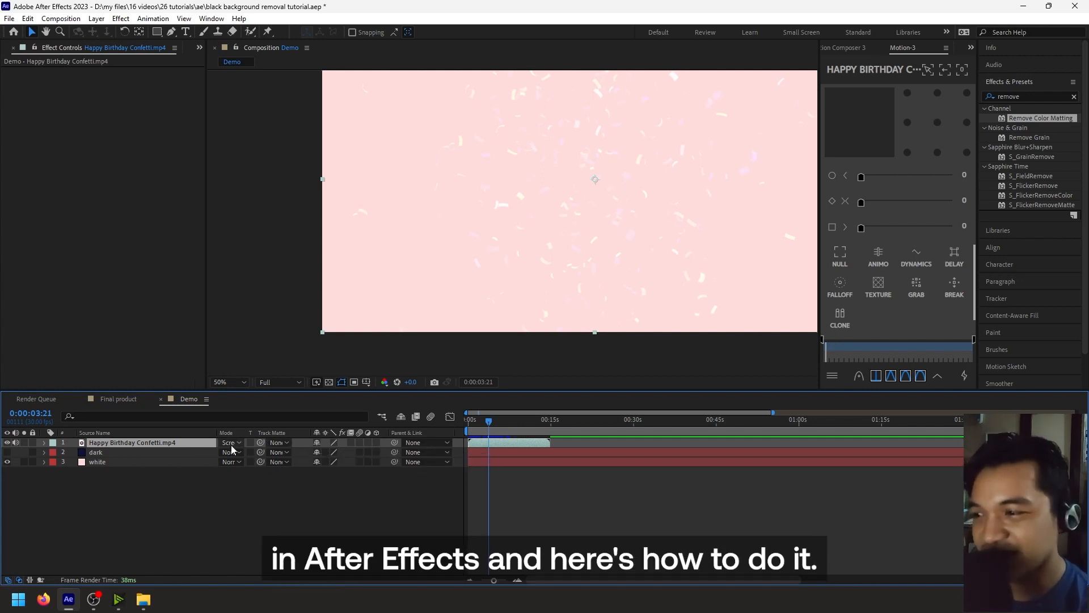
- Return the confetti layer to Normal mode, hide both backdrops, and select the confetti layer
{"action": "left_click", "coordinate": [231, 443]}
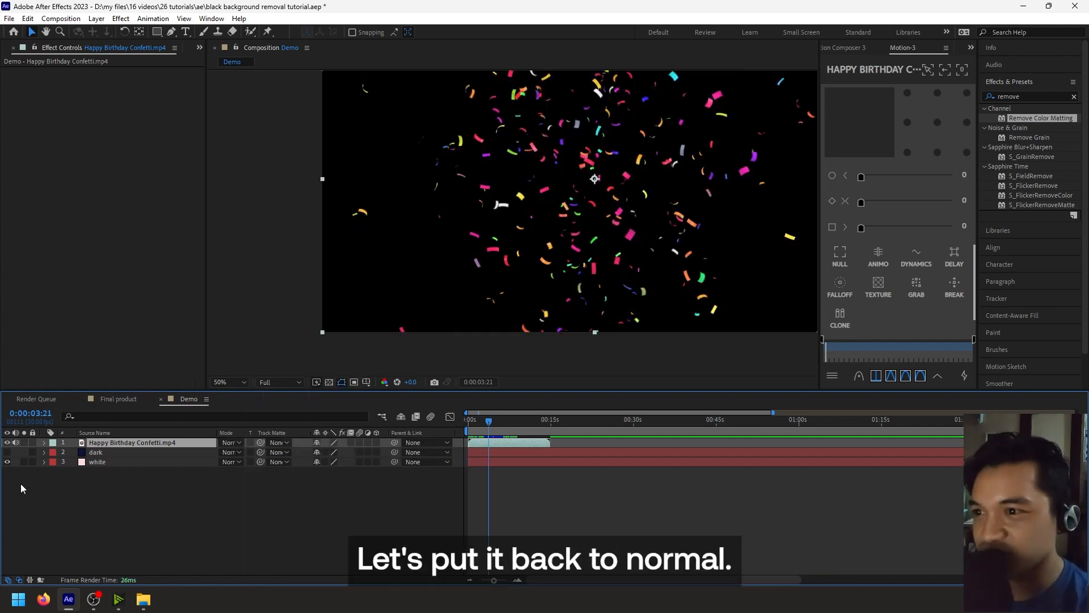
{"action": "left_click", "coordinate": [6, 452]}
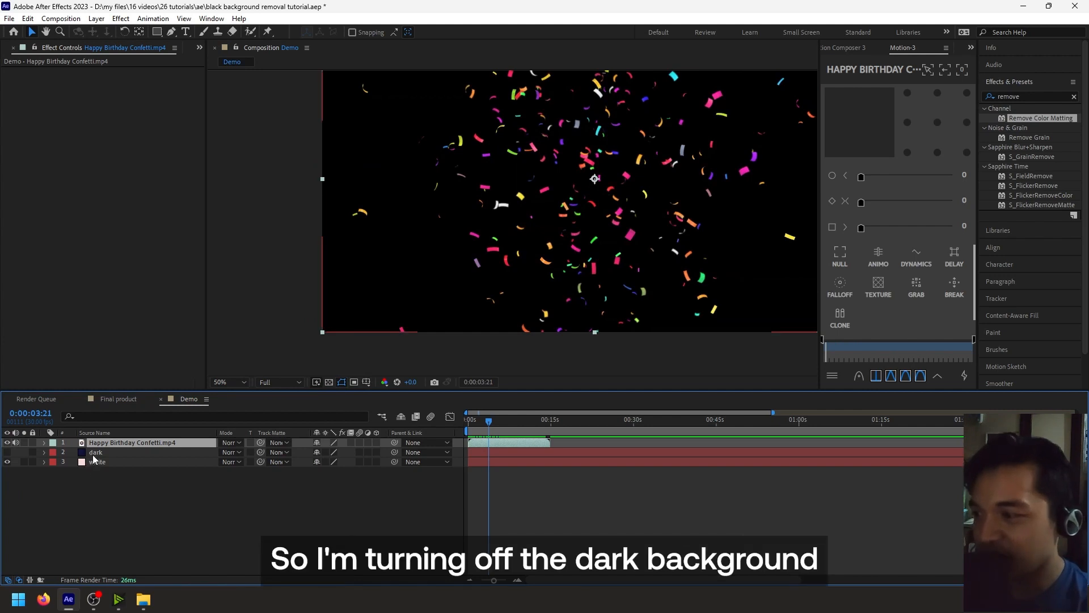
{"action": "left_click", "coordinate": [7, 462]}
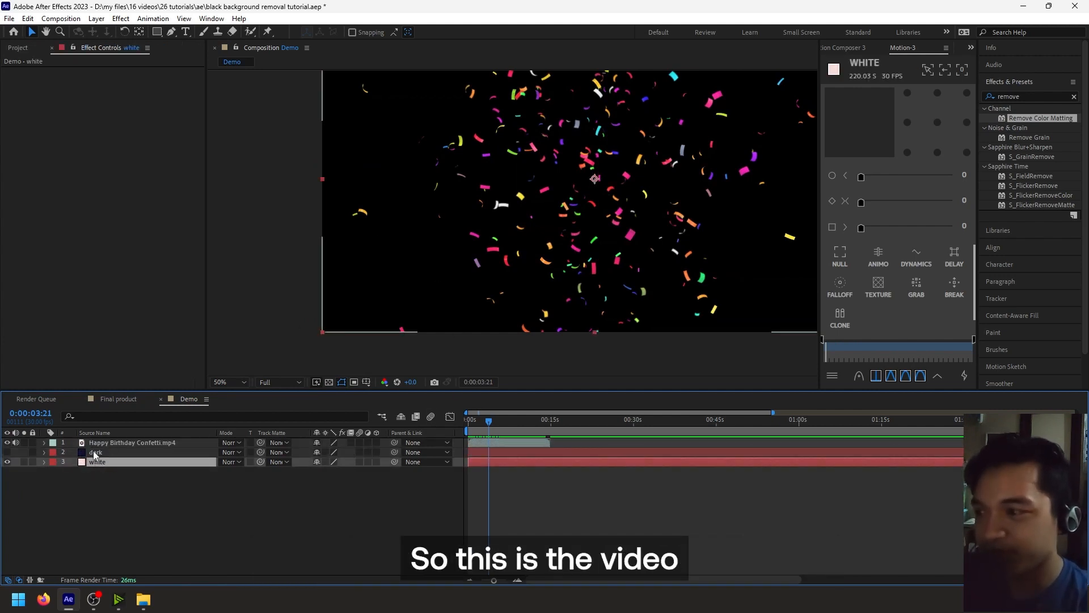
{"action": "left_click", "coordinate": [131, 443]}
{"action": "type", "text": "channe"}
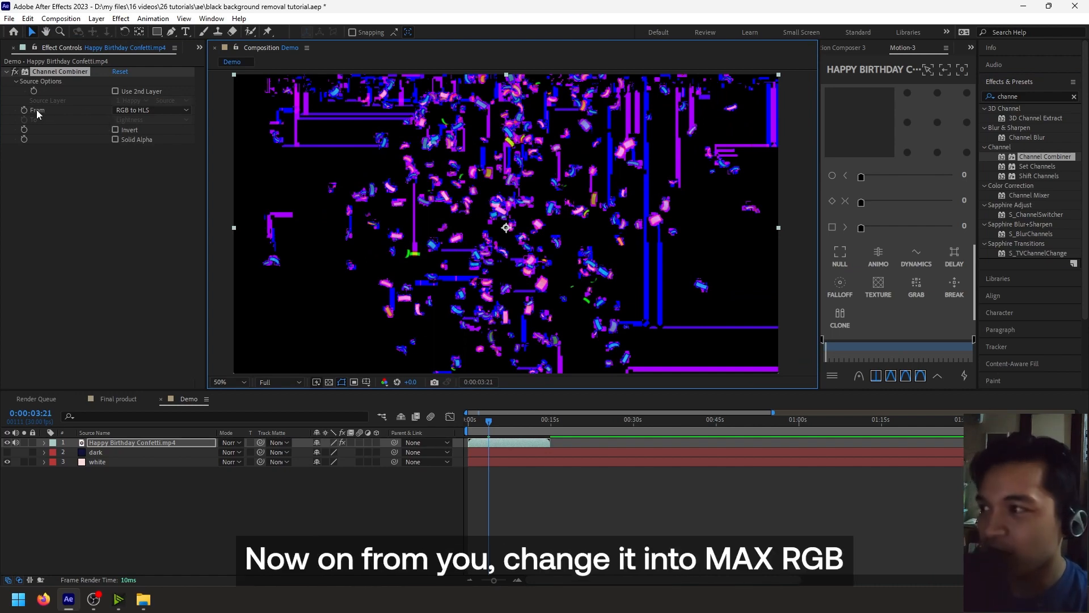
- Set Channel Combiner to convert from Max RGB into Alpha
{"action": "left_click", "coordinate": [151, 109]}
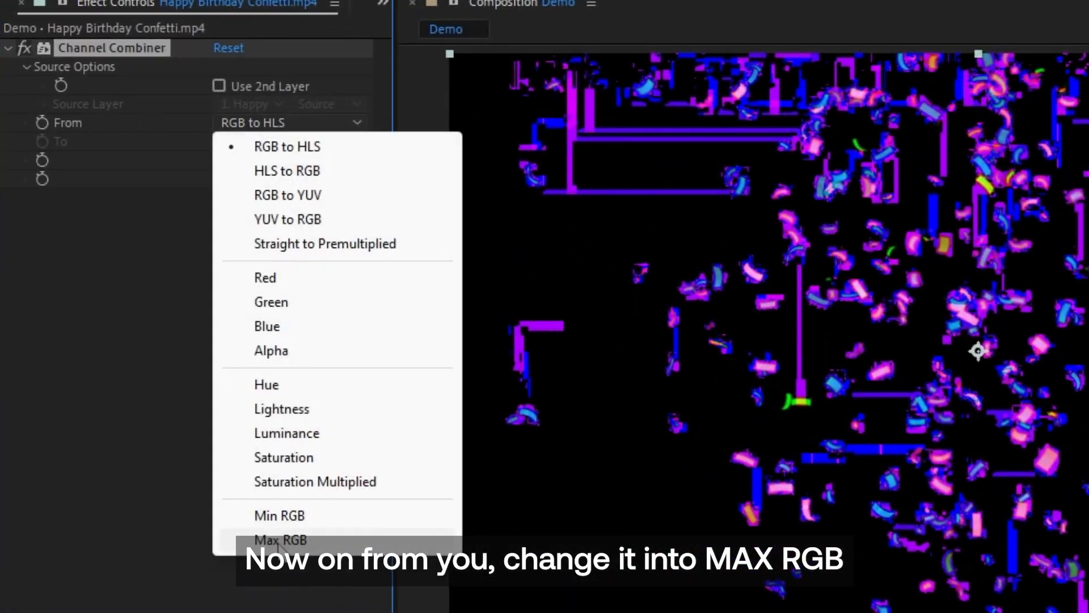
{"action": "left_click", "coordinate": [281, 540]}
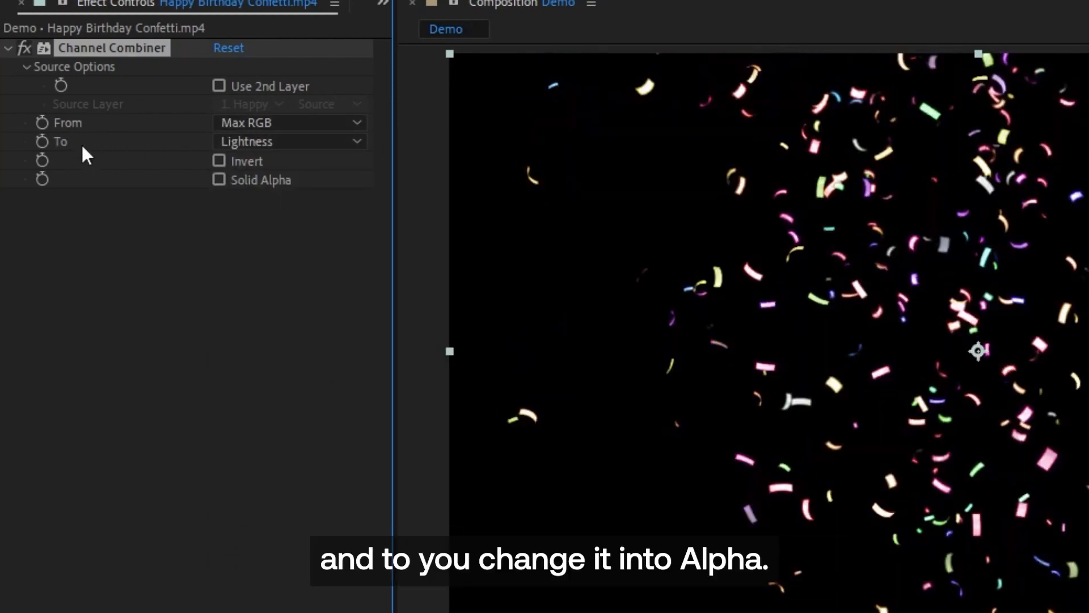
{"action": "left_click", "coordinate": [288, 141]}
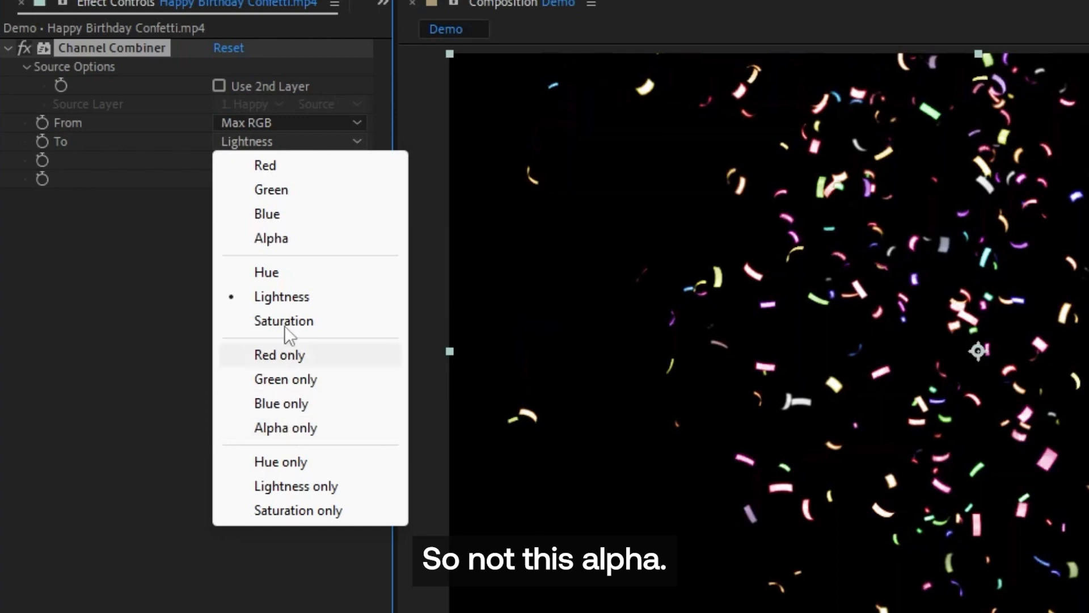
{"action": "left_click", "coordinate": [271, 239]}
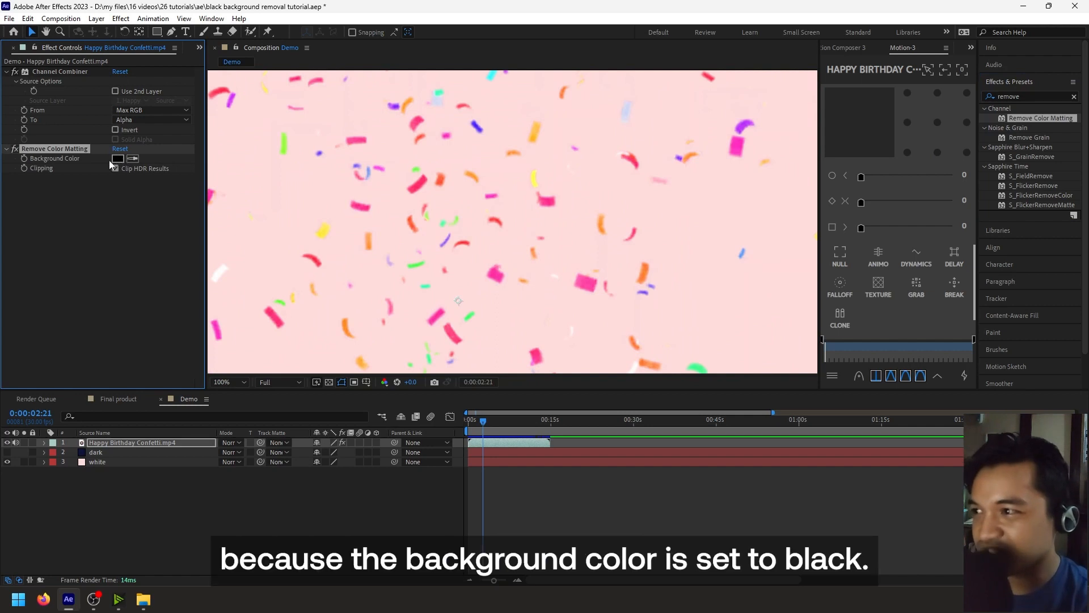
- Open Remove Color Matting's Background Color swatch to confirm it is pure black
{"action": "left_click", "coordinate": [118, 158]}
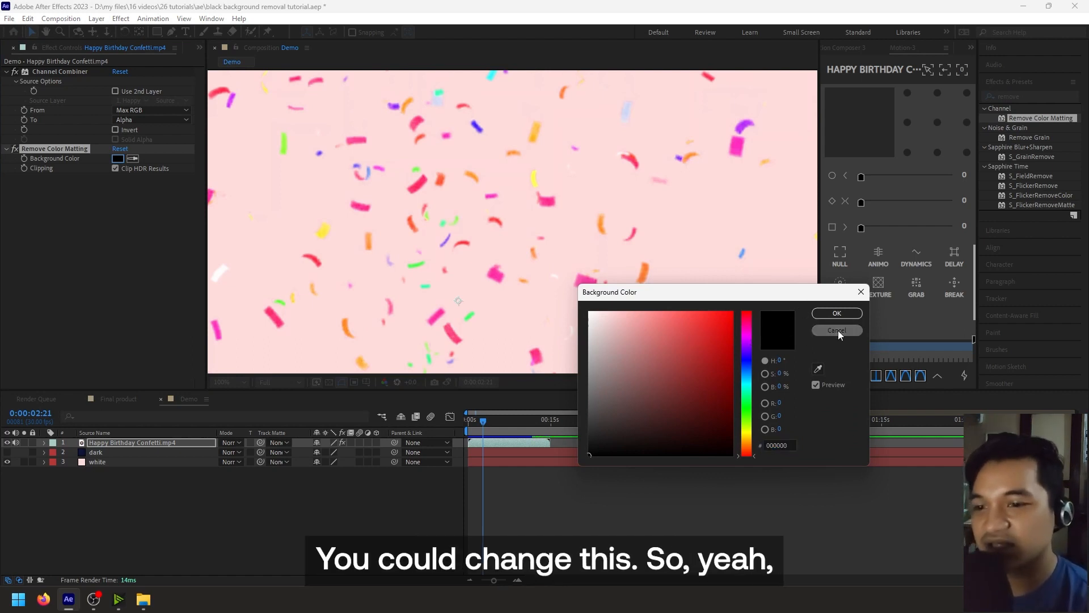
{"action": "left_click", "coordinate": [836, 330]}
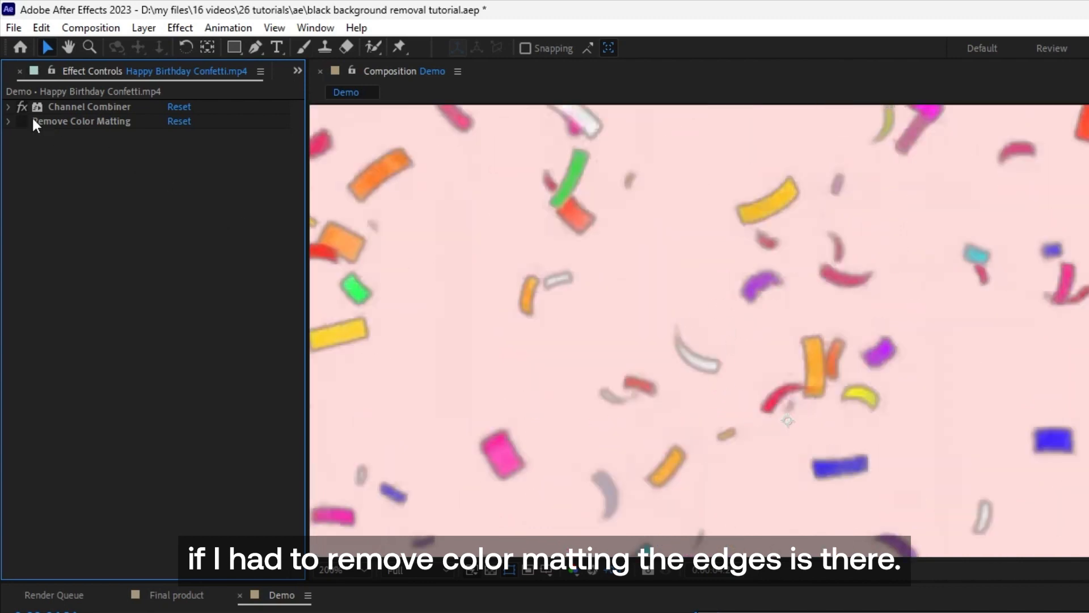
- Switch off the Channel Combiner effect's fx toggle to reveal the black background
{"action": "left_click", "coordinate": [22, 107]}
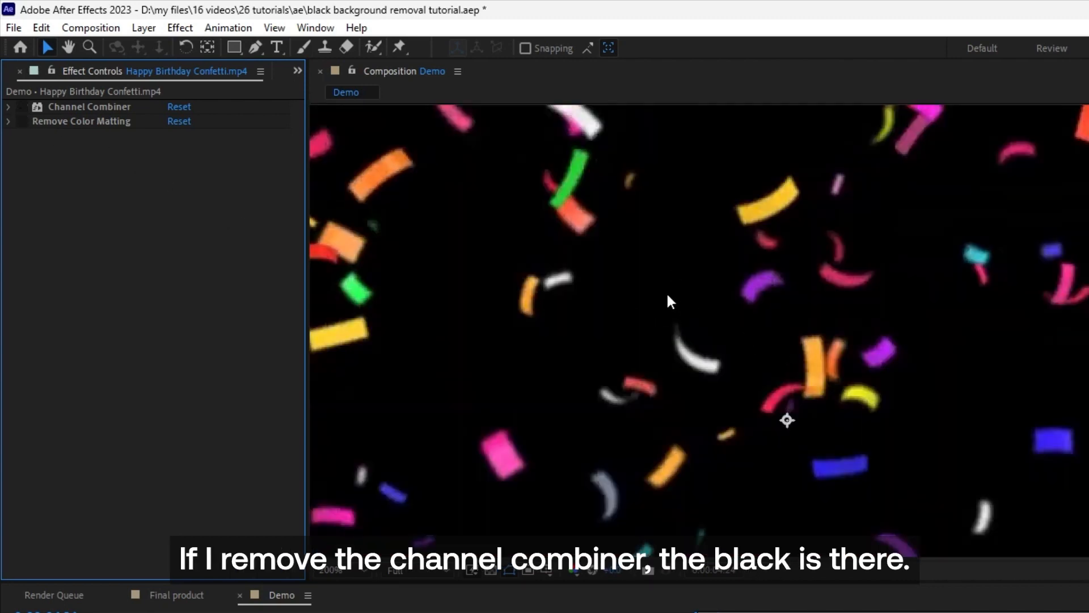